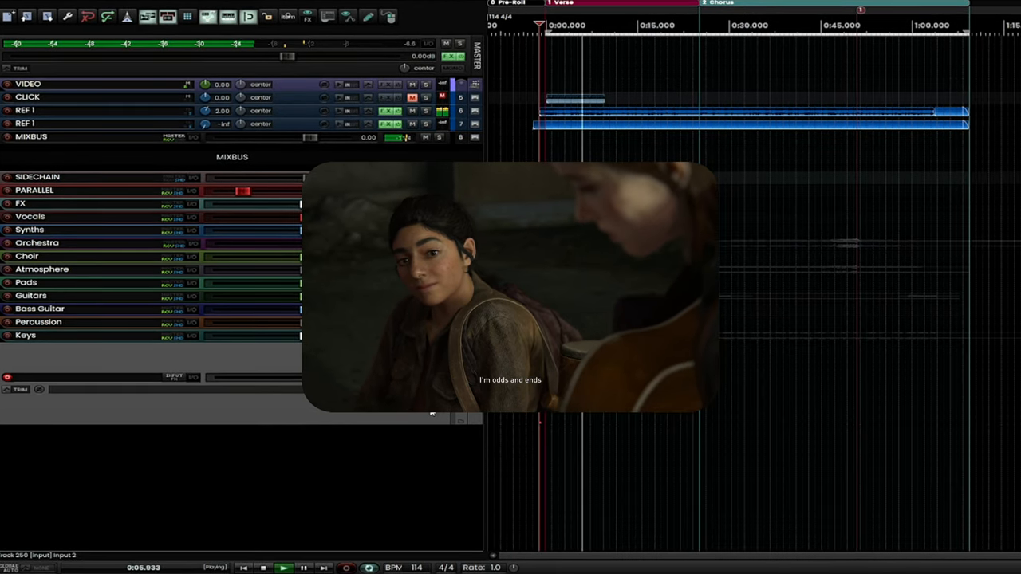
Expand the Orchestra track folder to reveal the ENS string tracks.
left_click(8, 242)
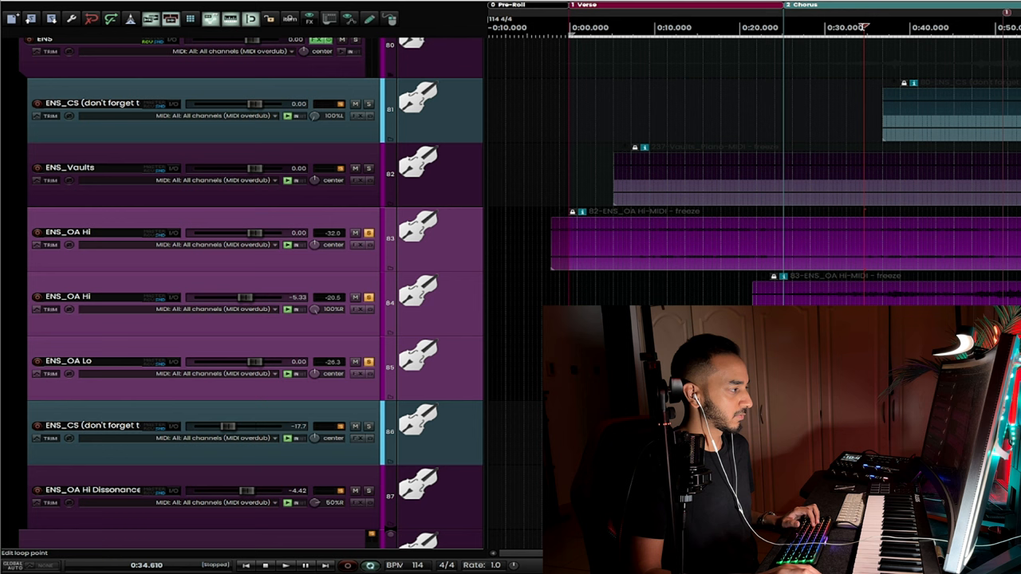
left_click(284, 565)
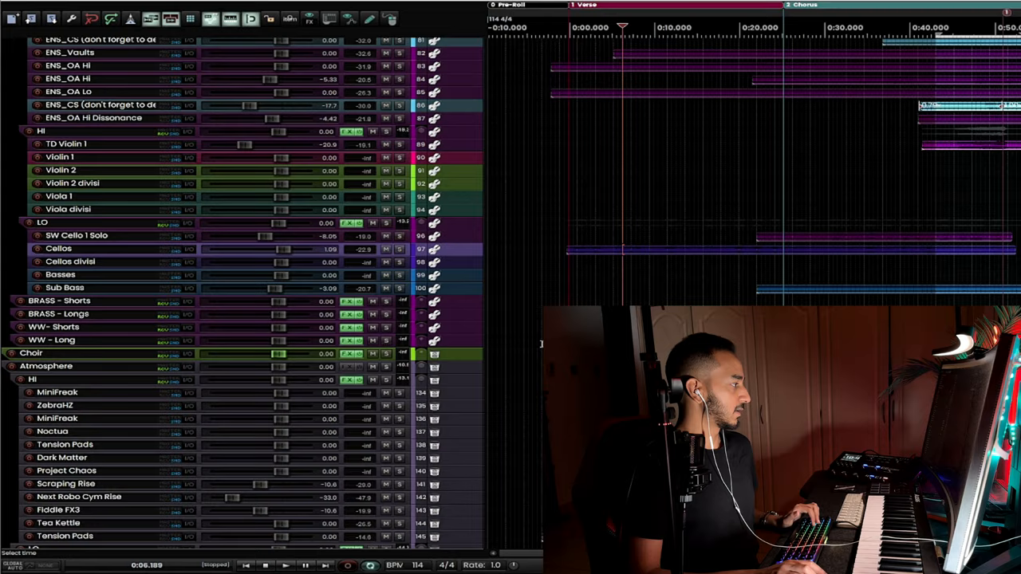
Scroll down to the Atmosphere LO, Guitars and Keys folders and focus the Acoustic 01 guitar track.
scroll("down", 3)
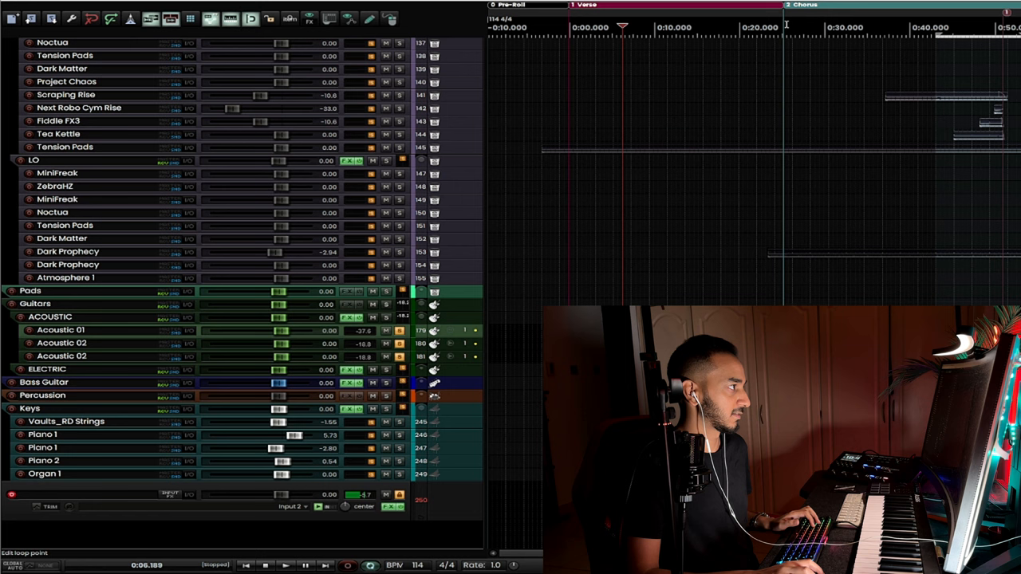
left_click(281, 562)
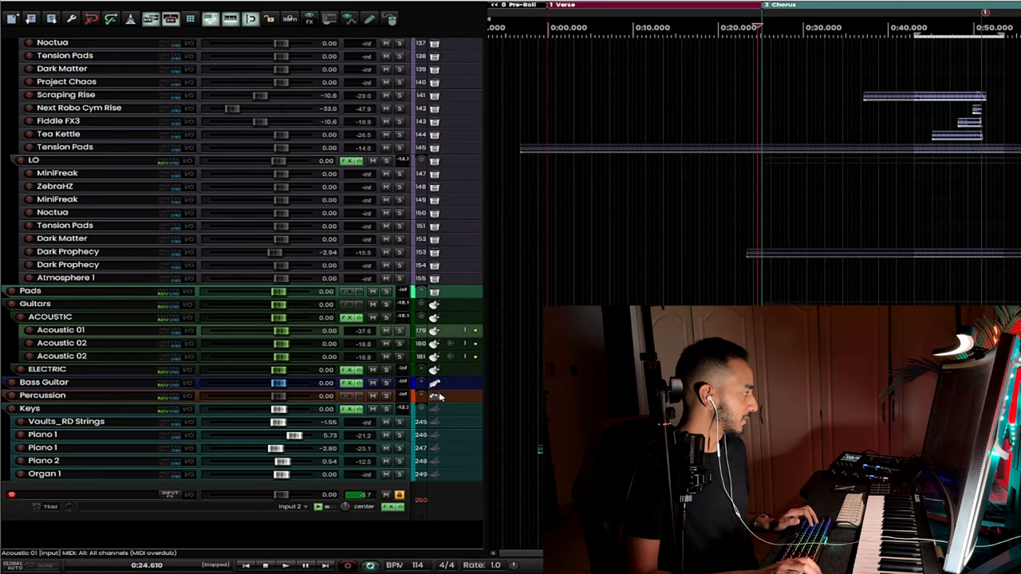
Enlarge the guitar, bass, percussion and keys tracks and focus the Piano 1 track.
left_click(47, 441)
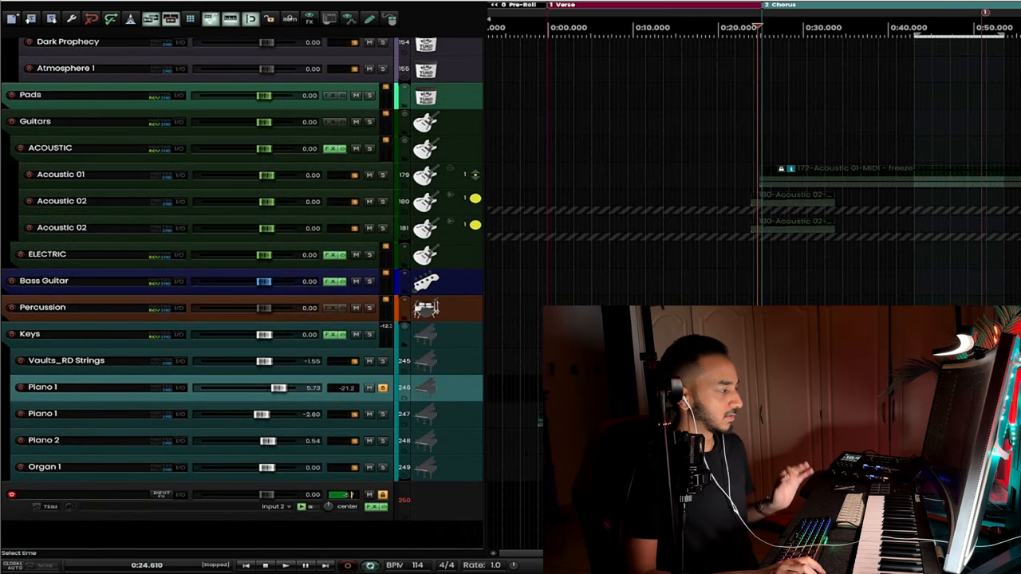
left_click(282, 565)
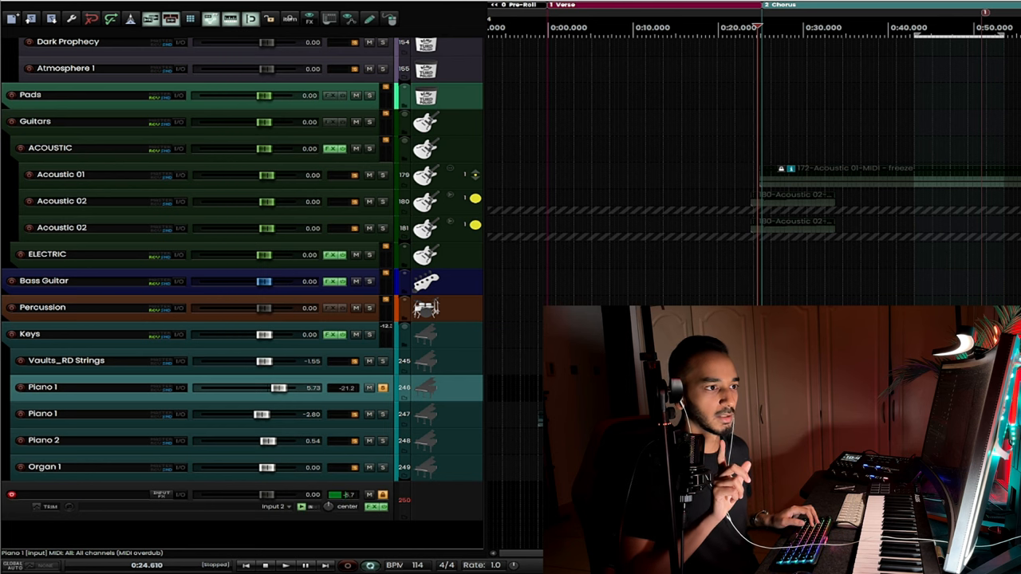
left_click(284, 564)
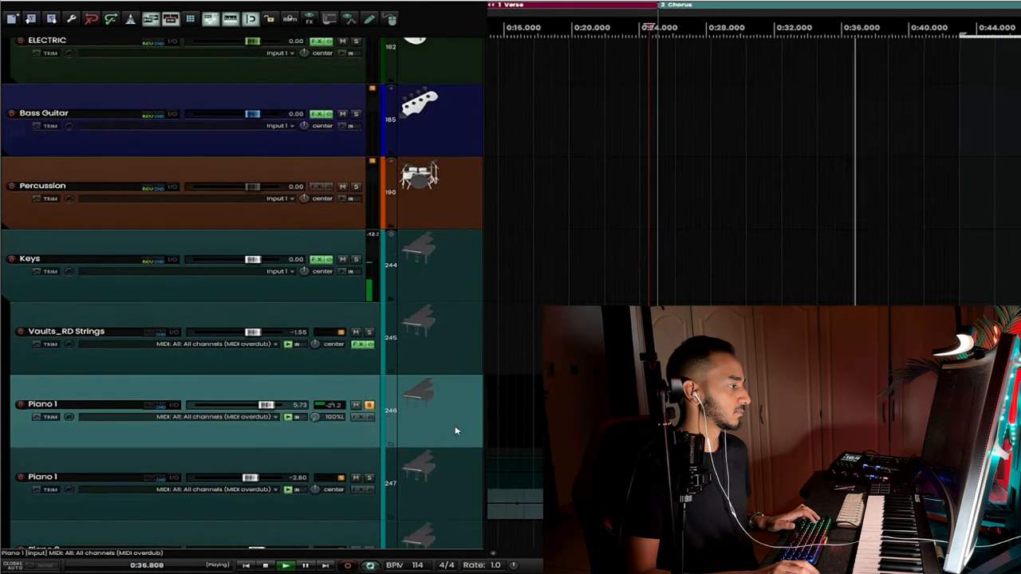
scroll("down", 3)
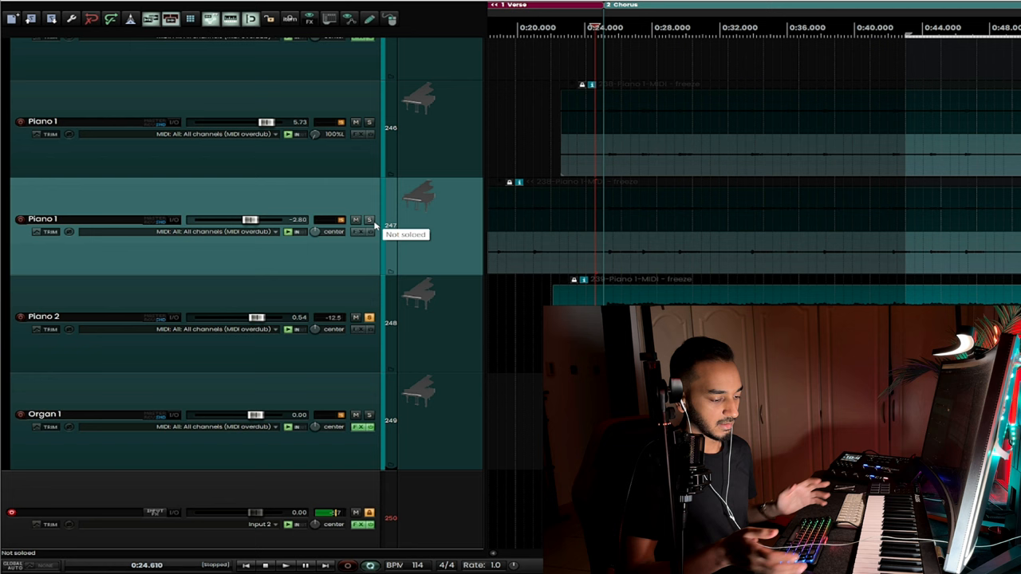
left_click(284, 565)
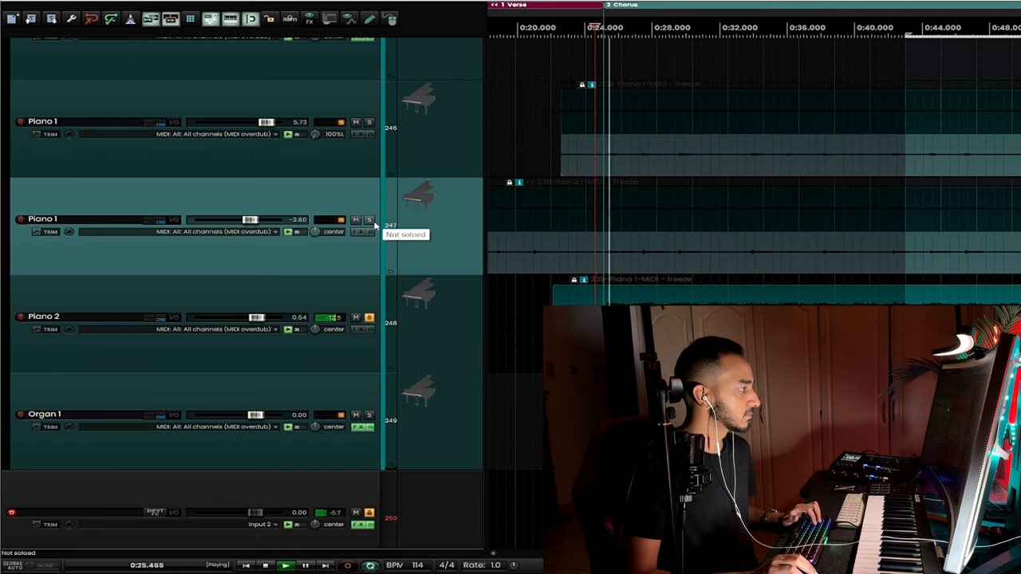
mouse_move(443, 286)
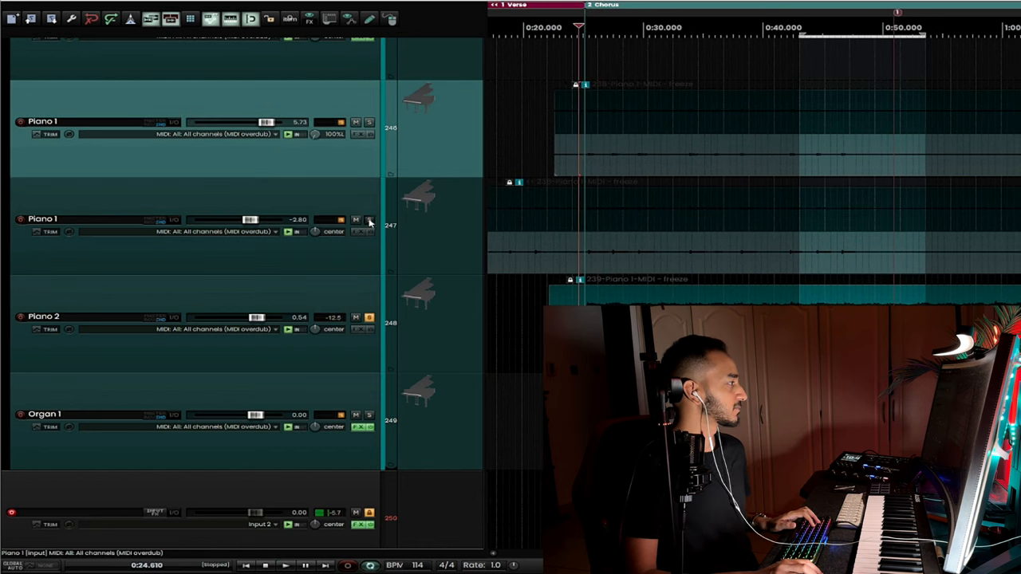
left_click(282, 565)
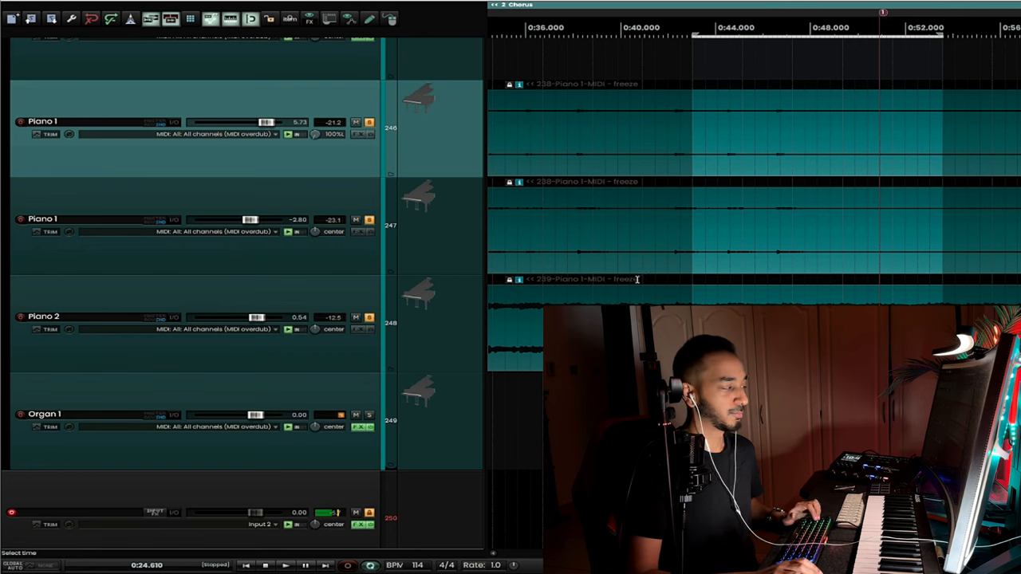
Bring the Pads folder with Tension Pads, Dark Matter, Dark Prophecy and Atmosphere 1 into view.
left_click(96, 316)
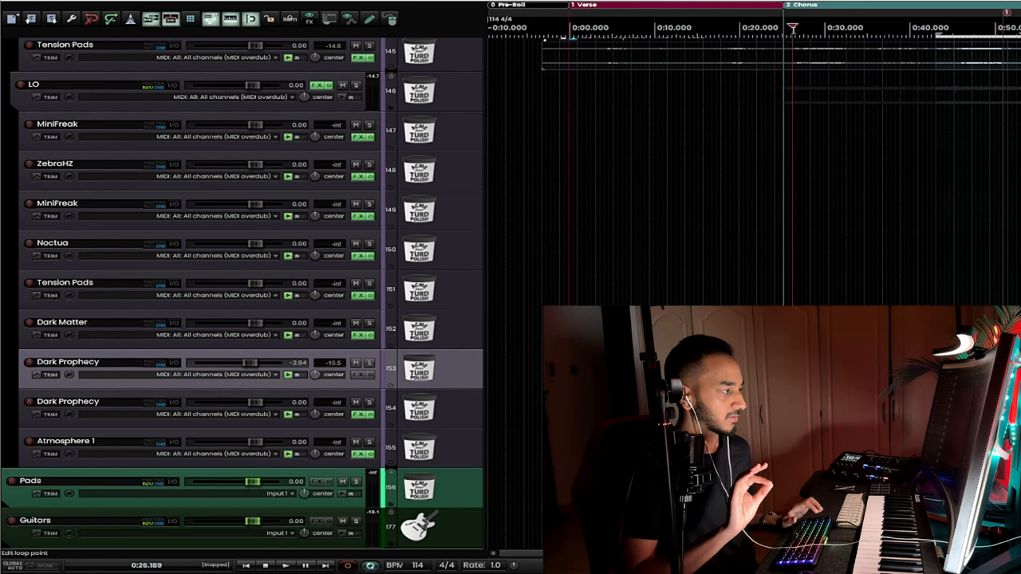
left_click(367, 362)
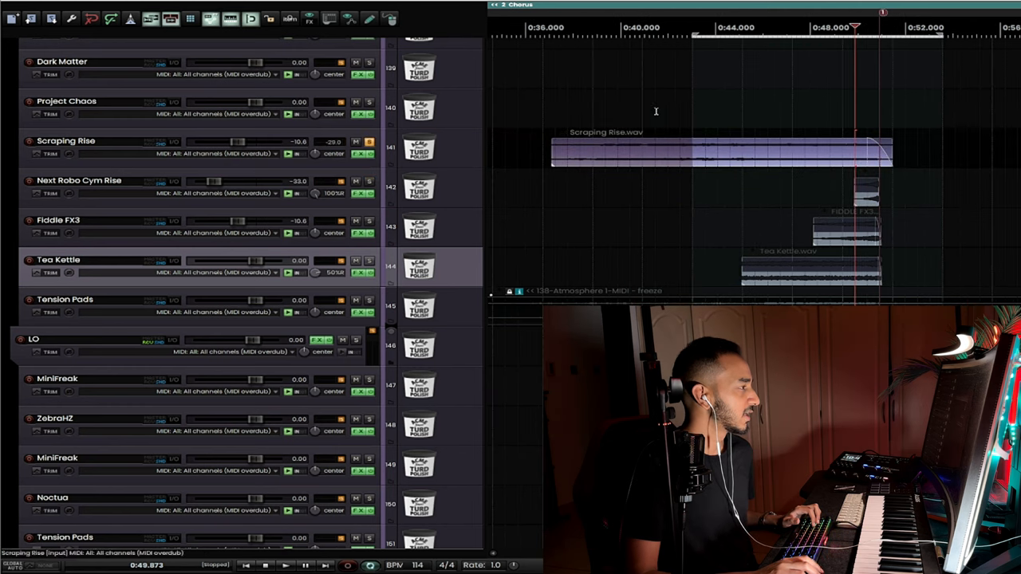
Set the playback start back to about 0:42 on the timeline near the FX clips.
left_click(680, 33)
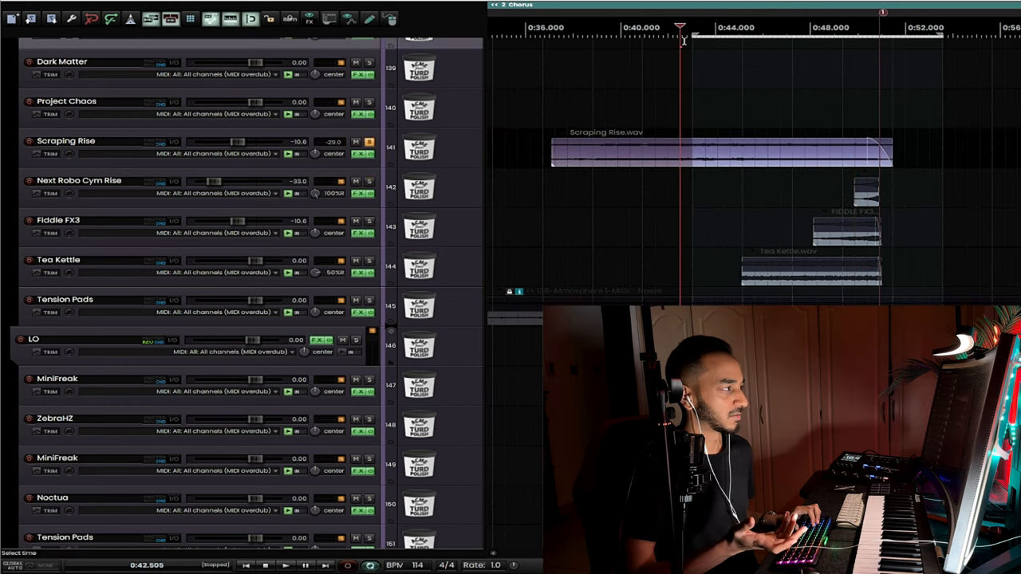